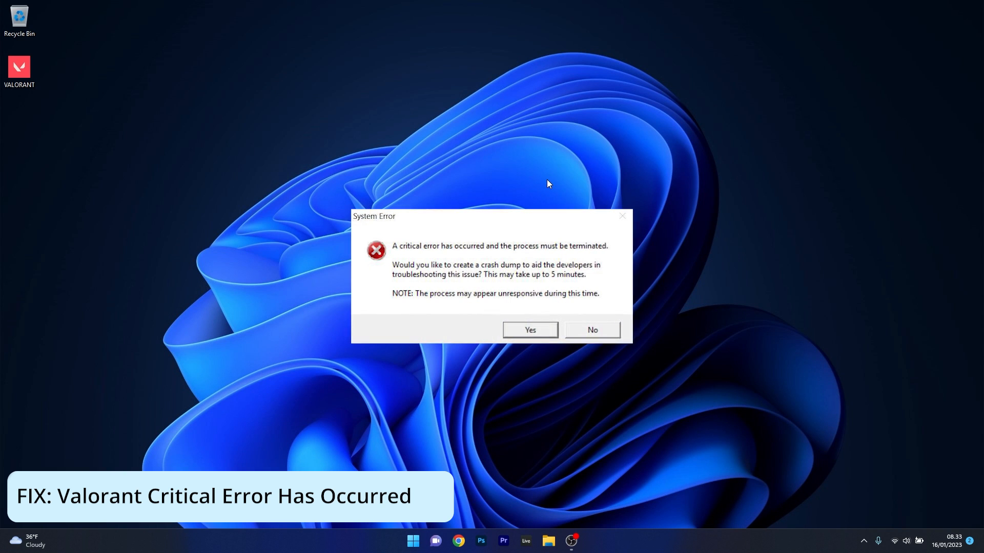
Step: Dismiss the Valorant critical System Error dialog, leaving a clear desktop
left_click(590, 328)
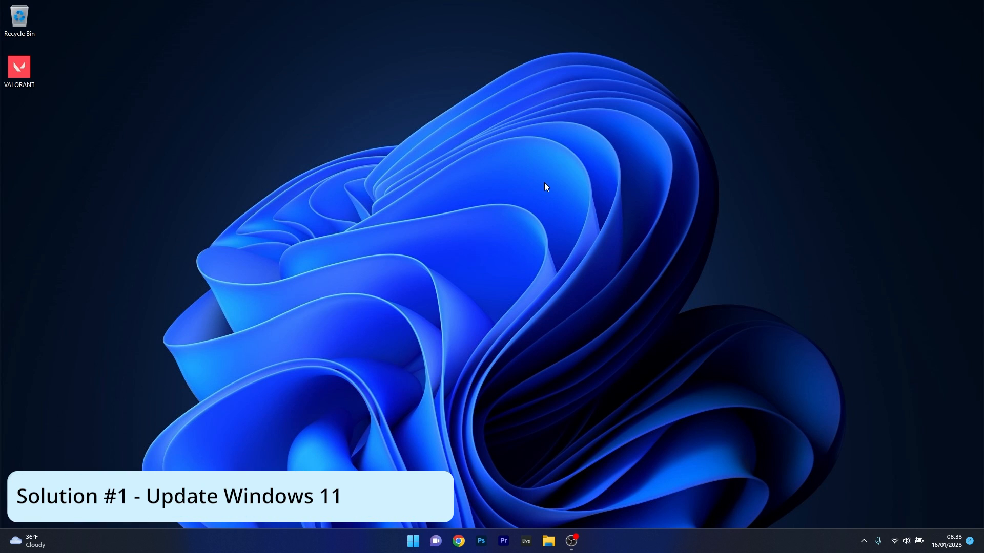
Step: Check for updates in Settings > Windows Update so the cumulative update downloads, then close Settings
left_click(413, 541)
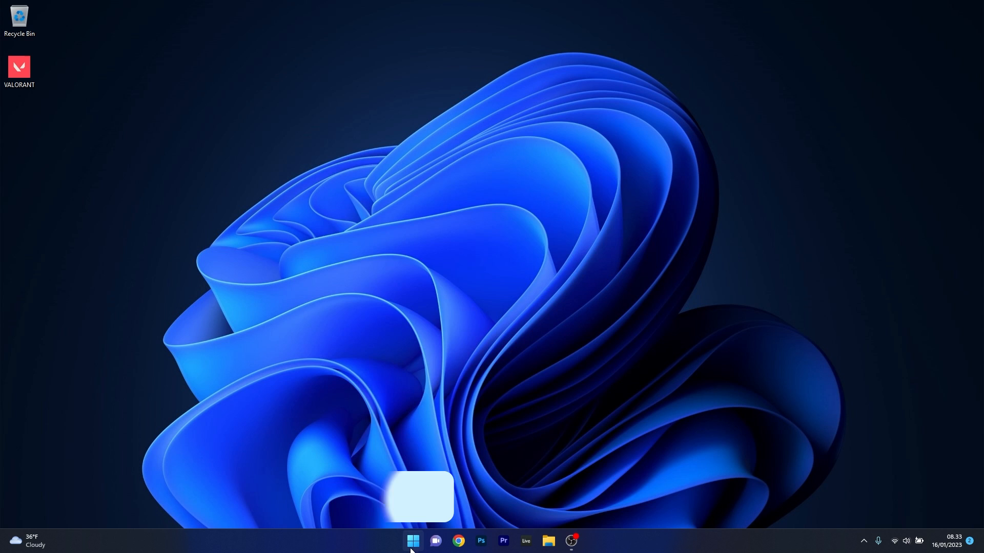
left_click(413, 541)
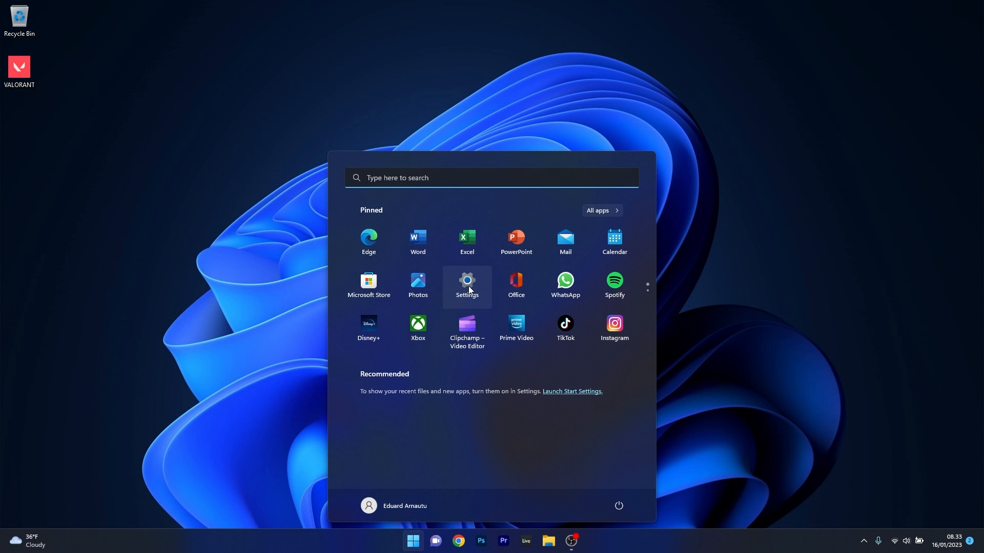
left_click(468, 283)
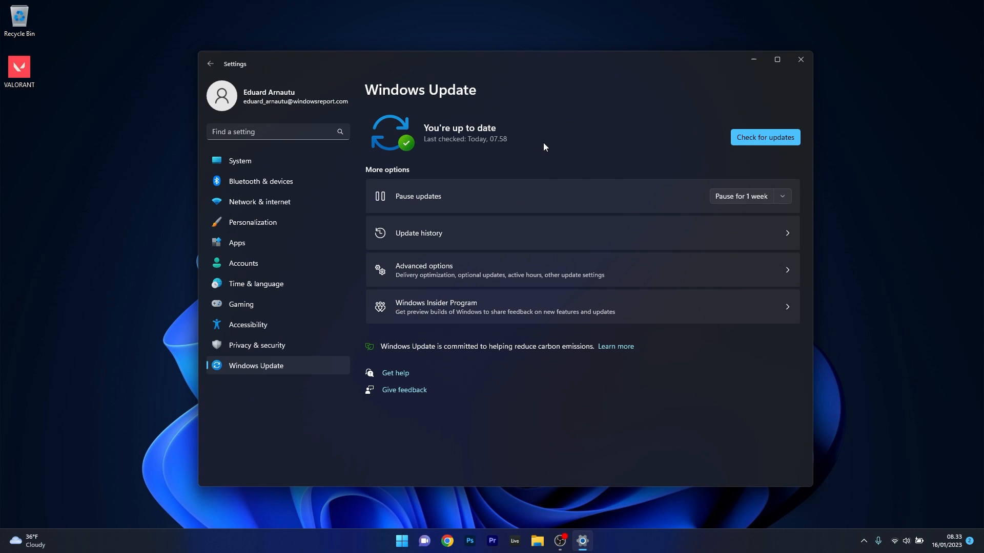
mouse_move(708, 145)
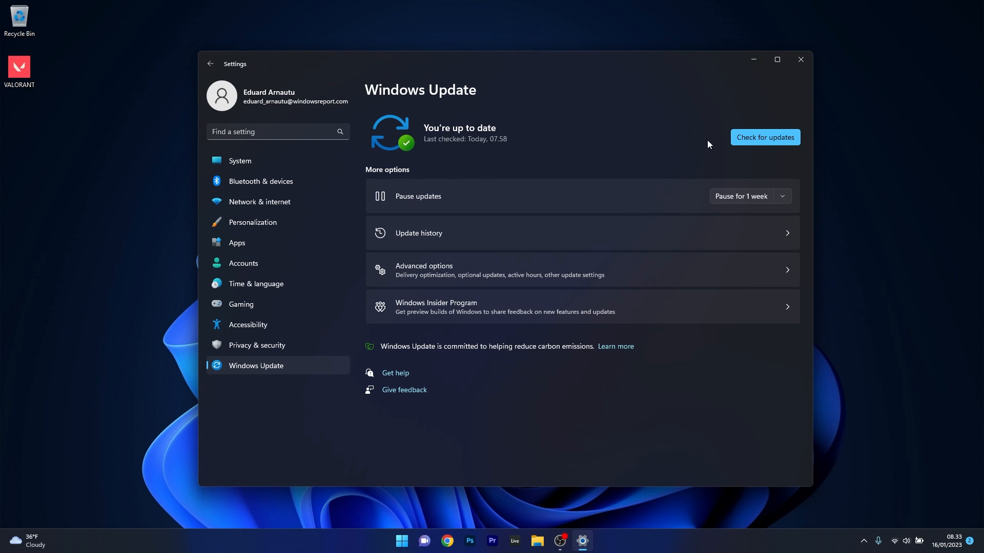
left_click(764, 137)
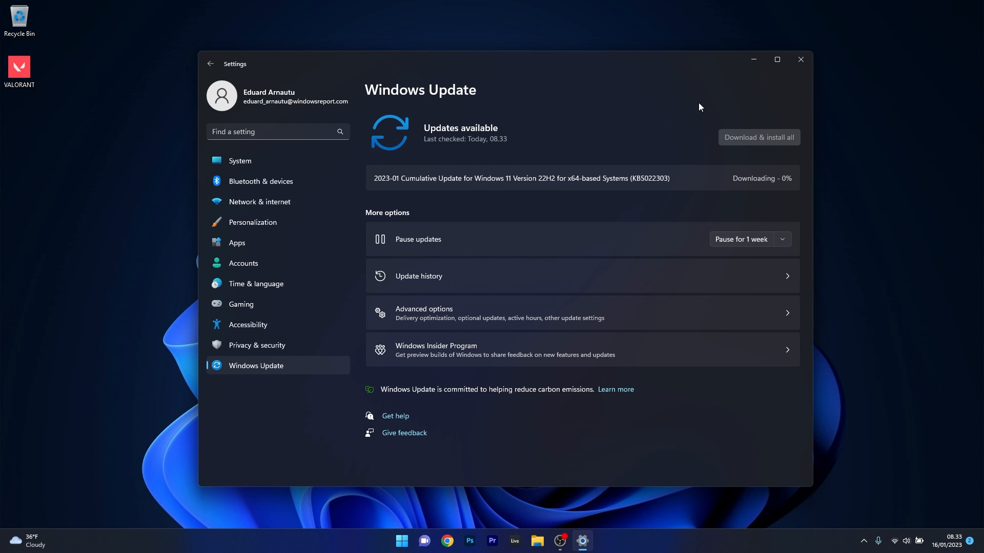
left_click(800, 59)
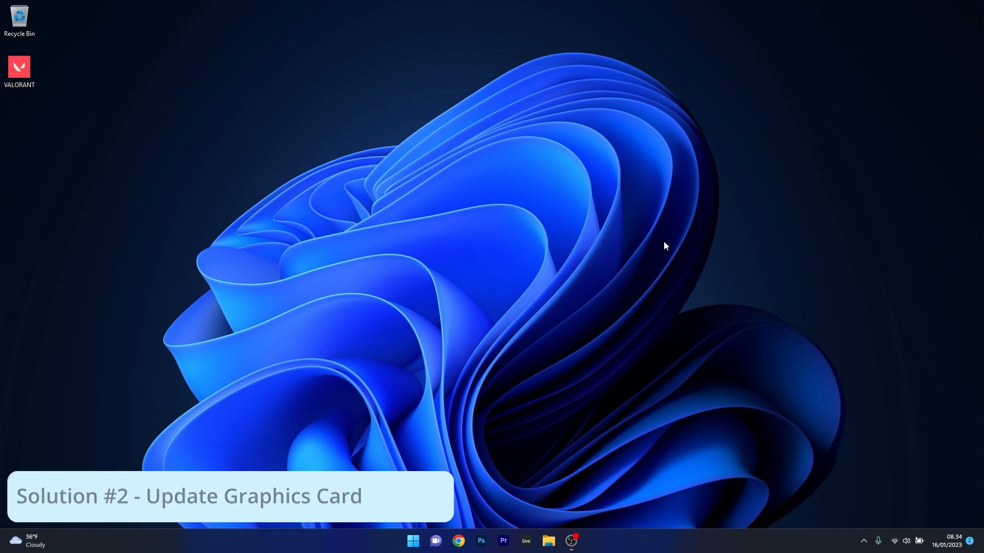
Step: Launch Device Manager from the Start button menu and expand Display adapters
right_click(413, 540)
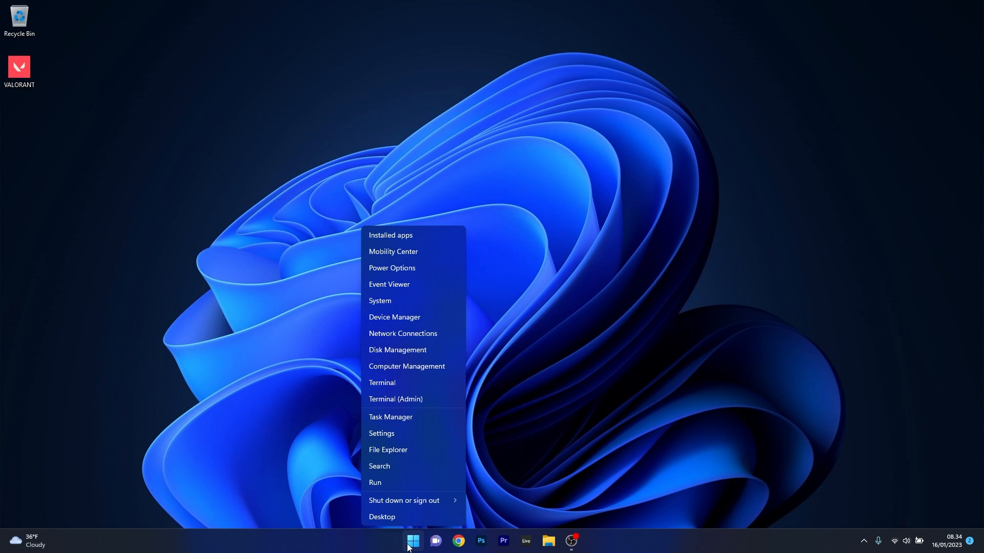
mouse_move(441, 320)
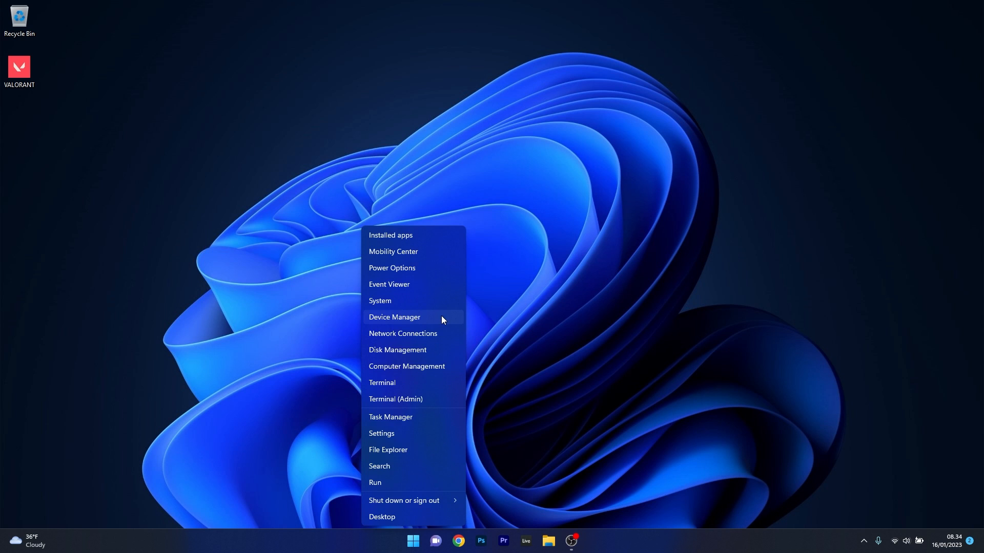
left_click(393, 317)
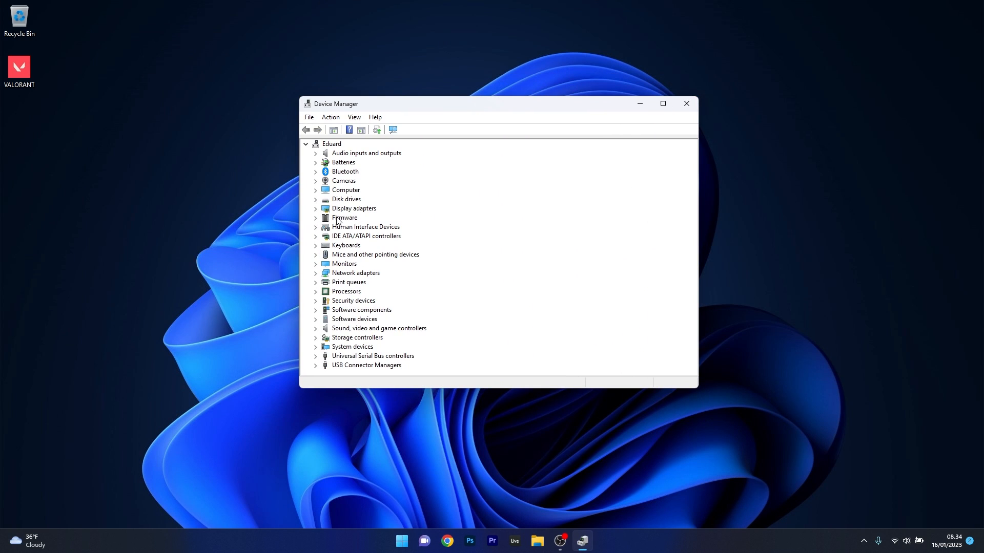
left_click(314, 208)
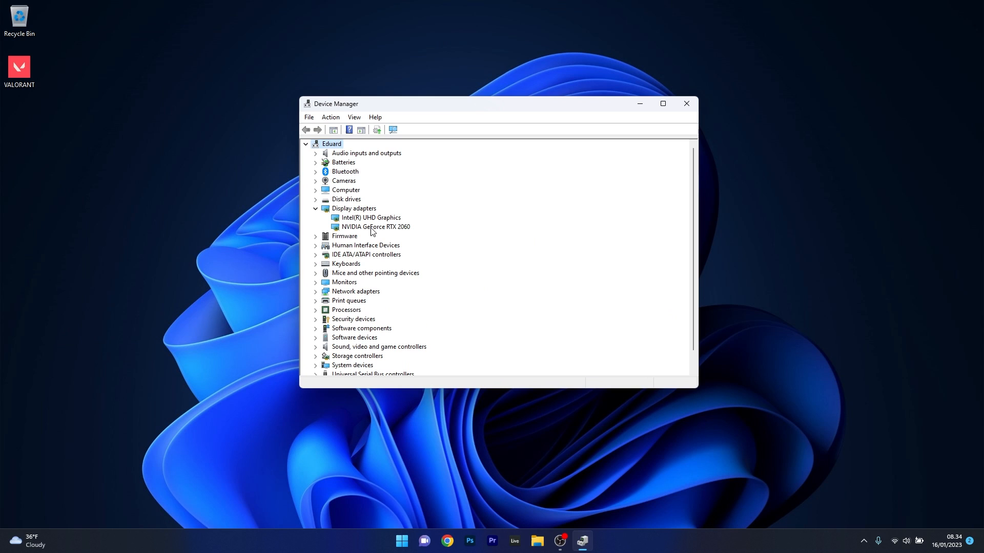
Step: Search automatically for a newer NVIDIA GeForce RTX 2060 driver; best driver already installed
right_click(375, 226)
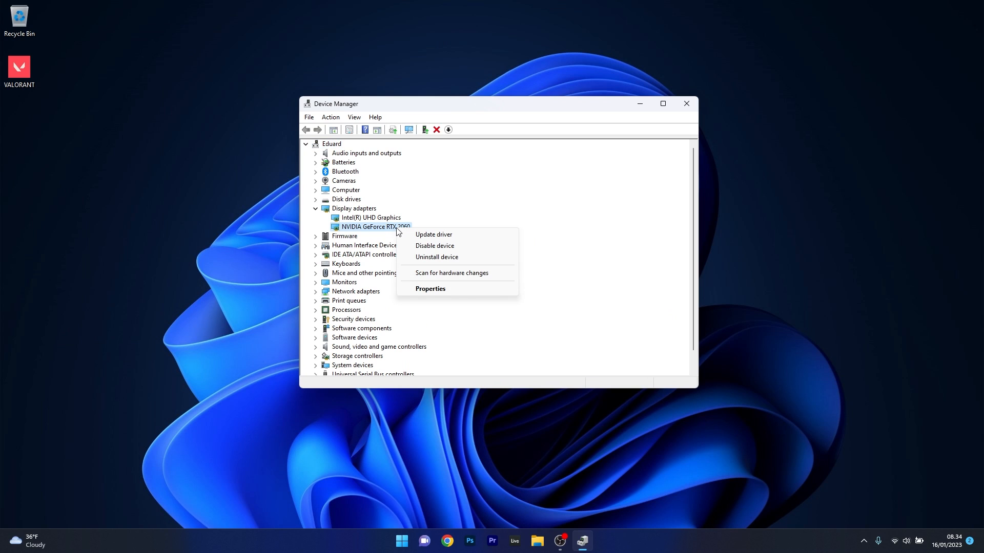
left_click(433, 233)
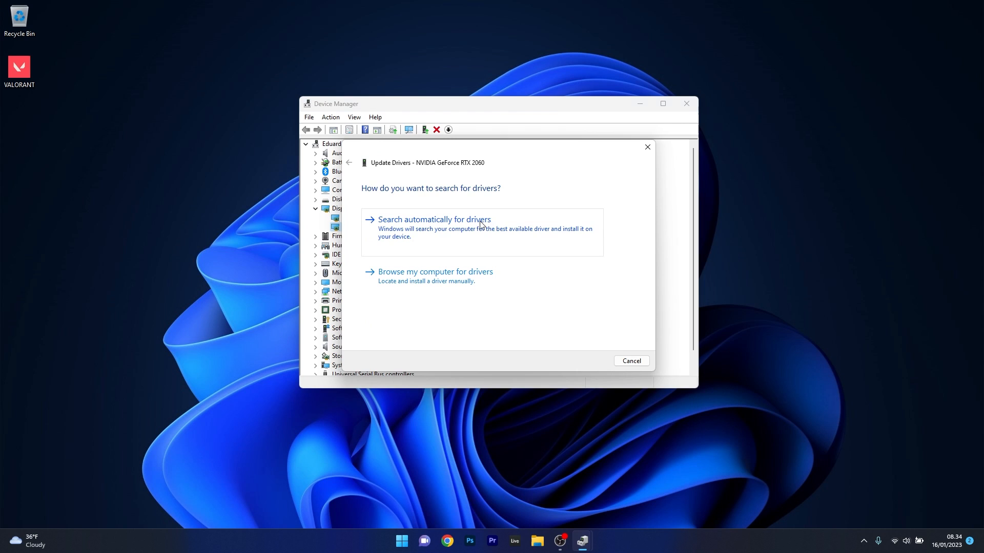
left_click(429, 219)
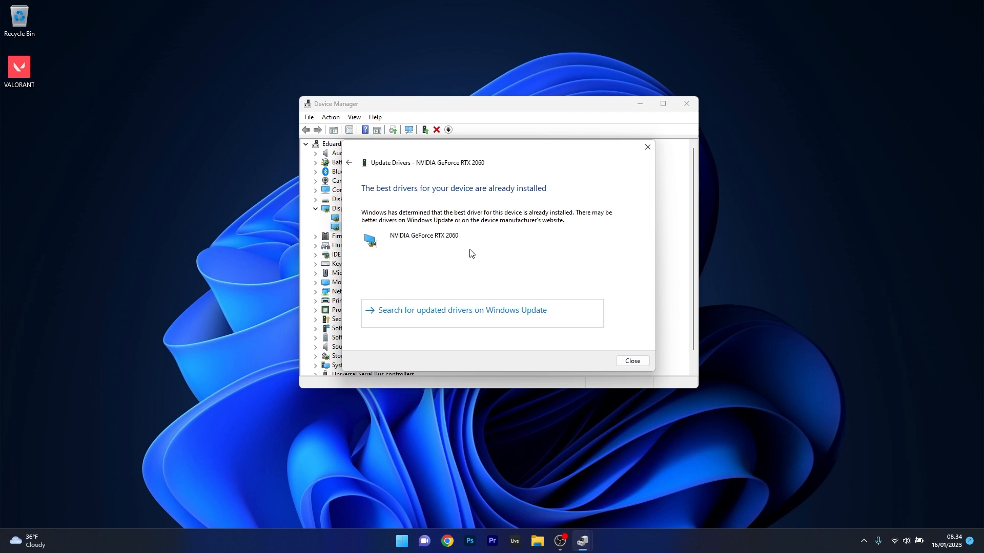
mouse_move(629, 344)
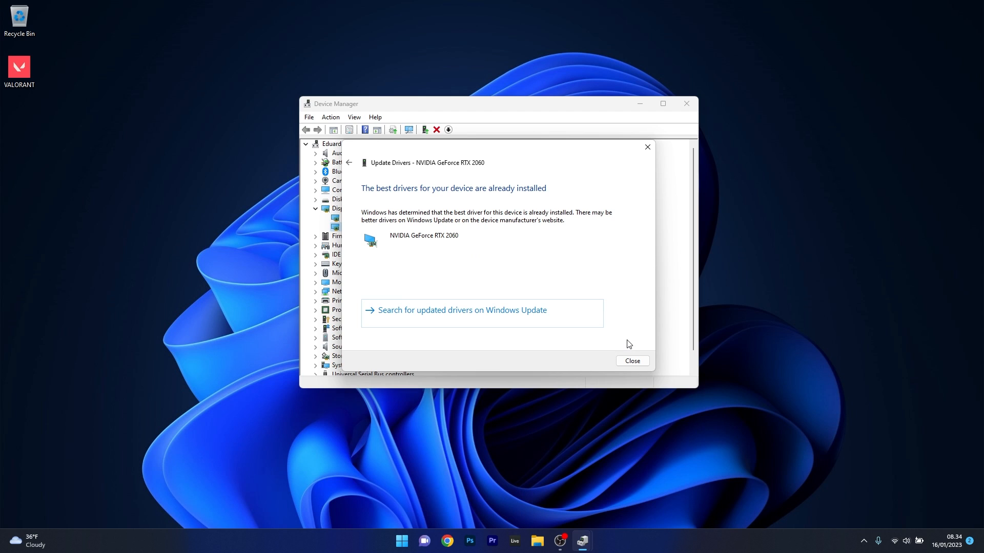
mouse_move(640, 189)
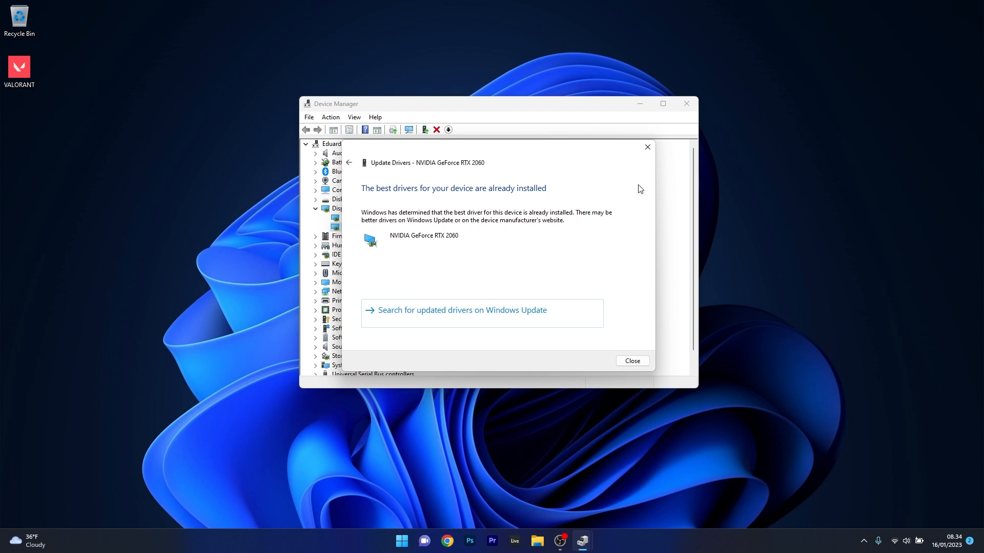
left_click(631, 360)
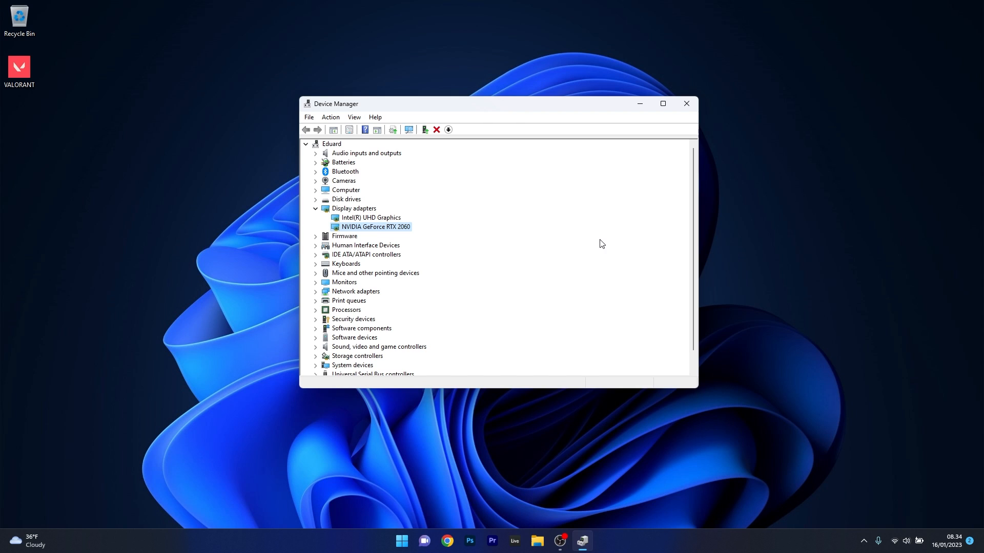
mouse_move(362, 239)
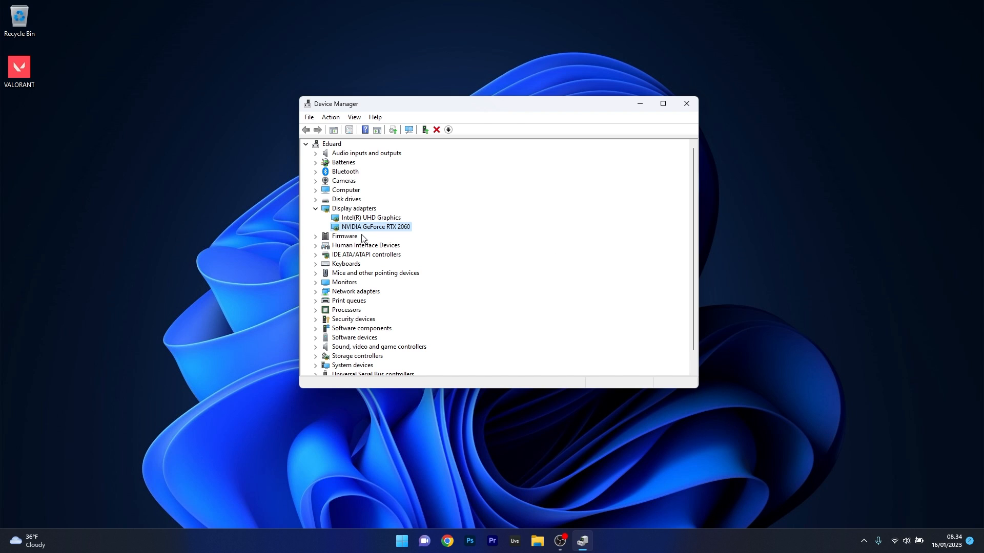
mouse_move(361, 234)
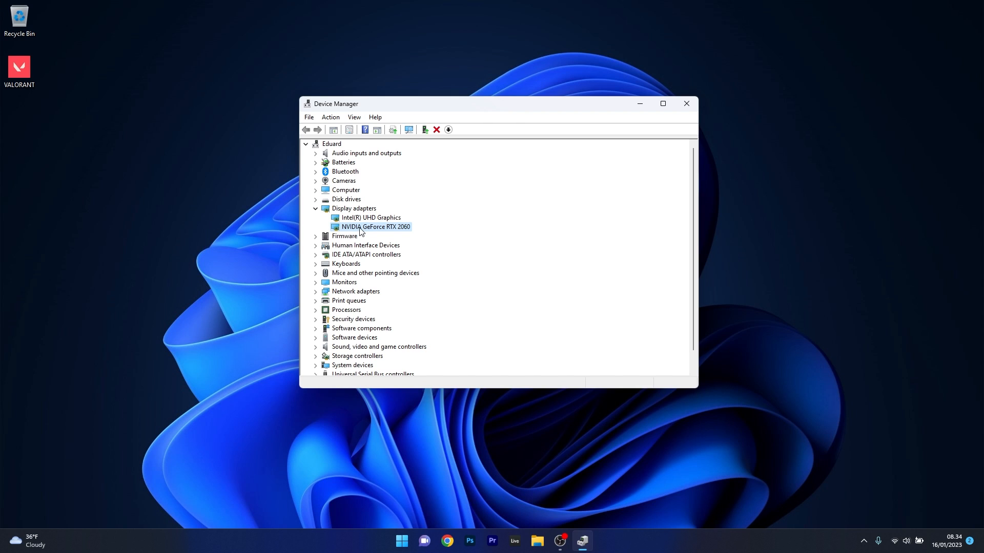
Step: Start uninstalling the RTX 2060 with its driver, cancel the prompt, and close Device Manager
right_click(375, 226)
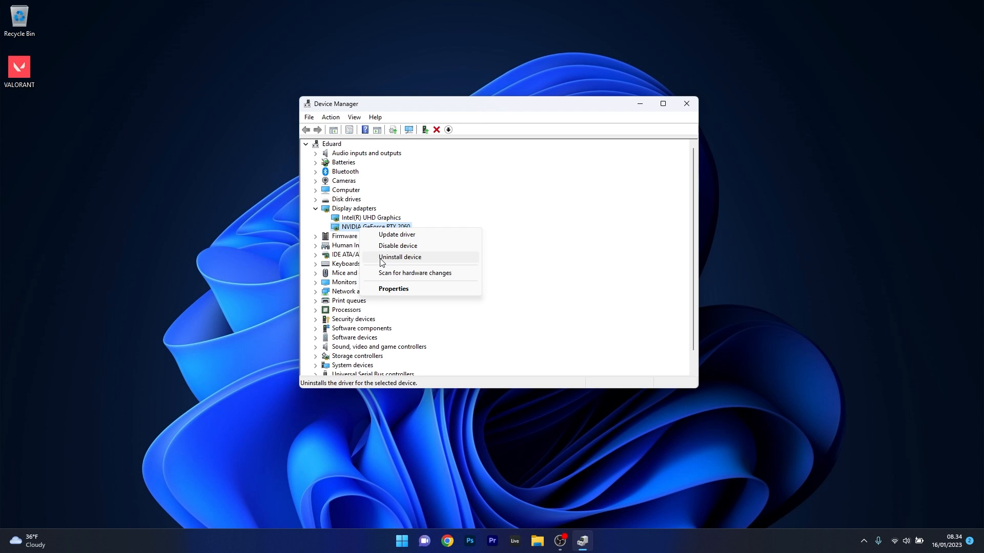
left_click(399, 257)
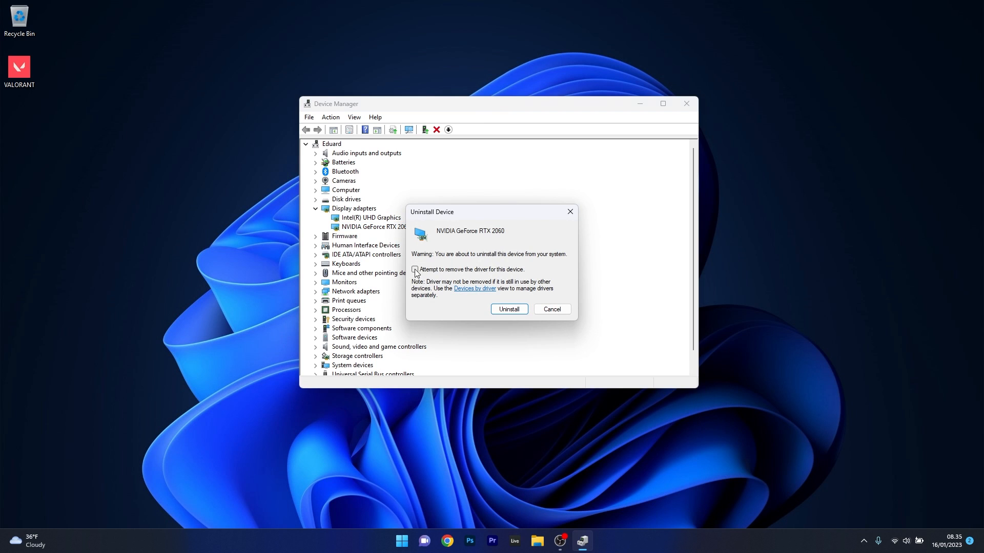
left_click(414, 270)
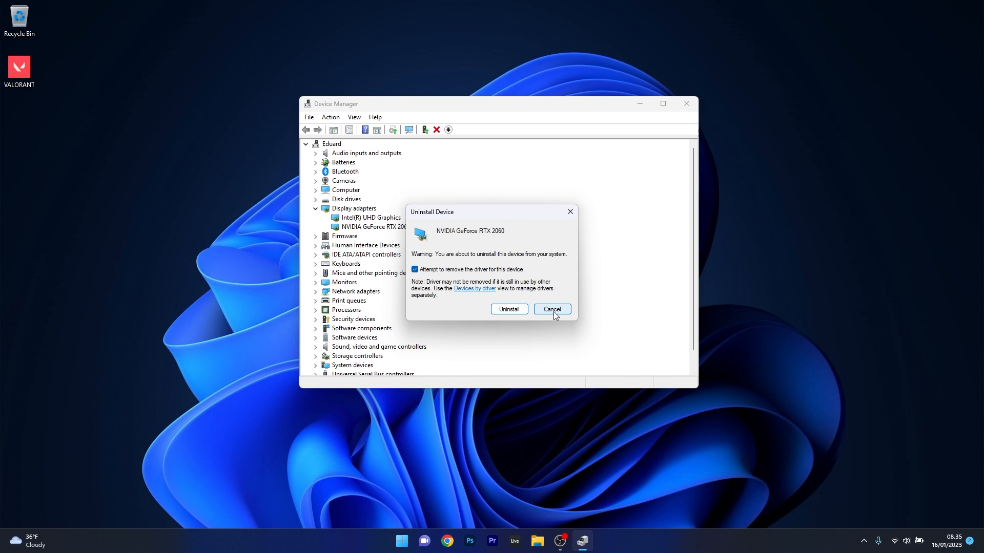
mouse_move(556, 314)
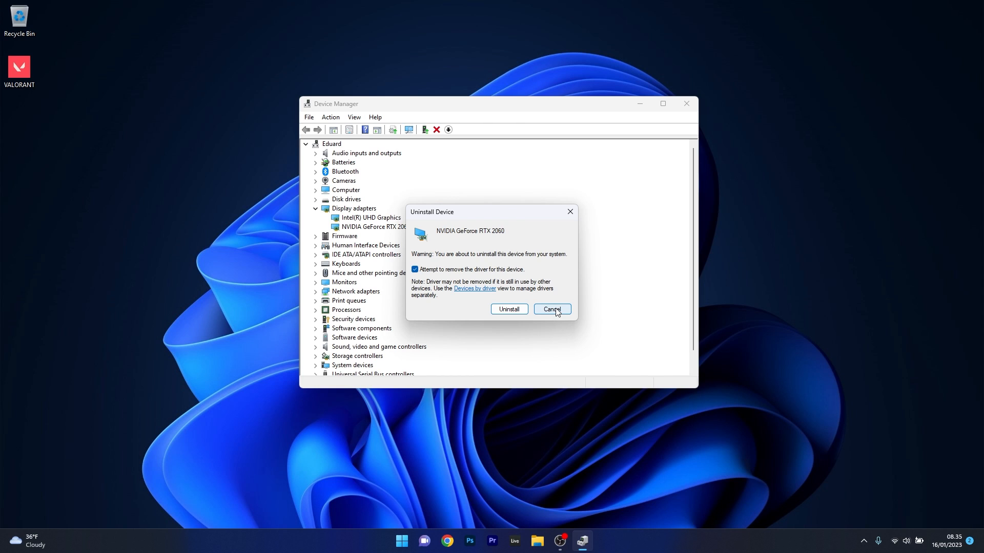
left_click(551, 308)
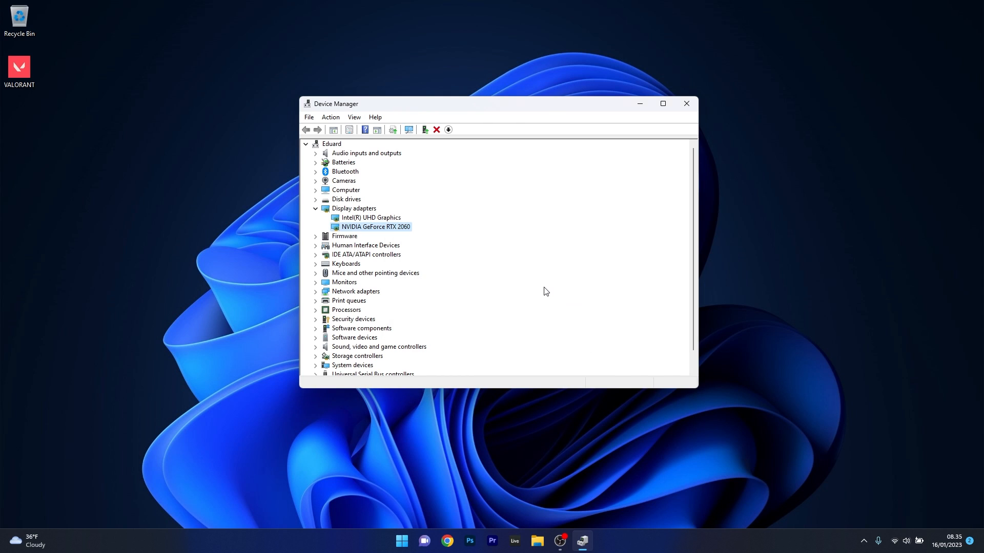
mouse_move(648, 210)
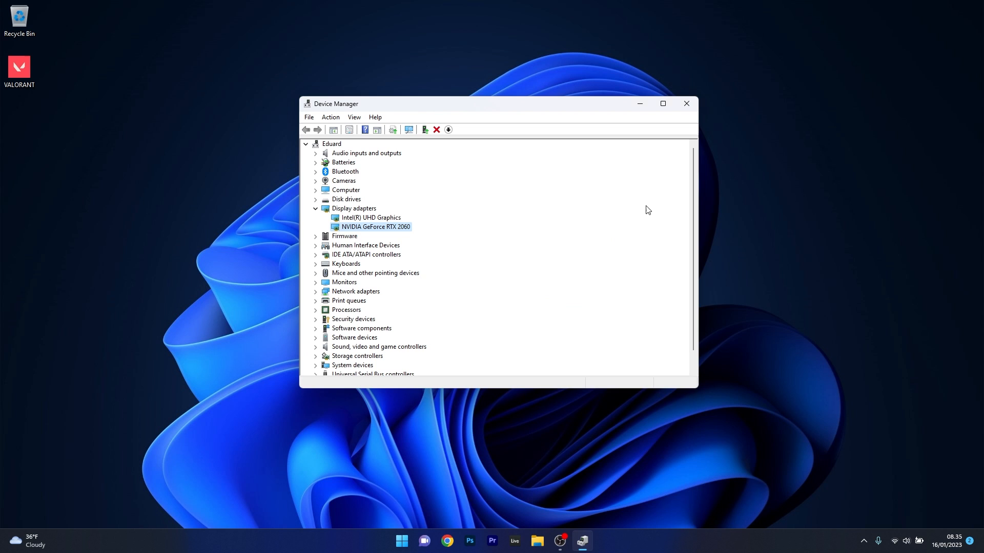
left_click(685, 103)
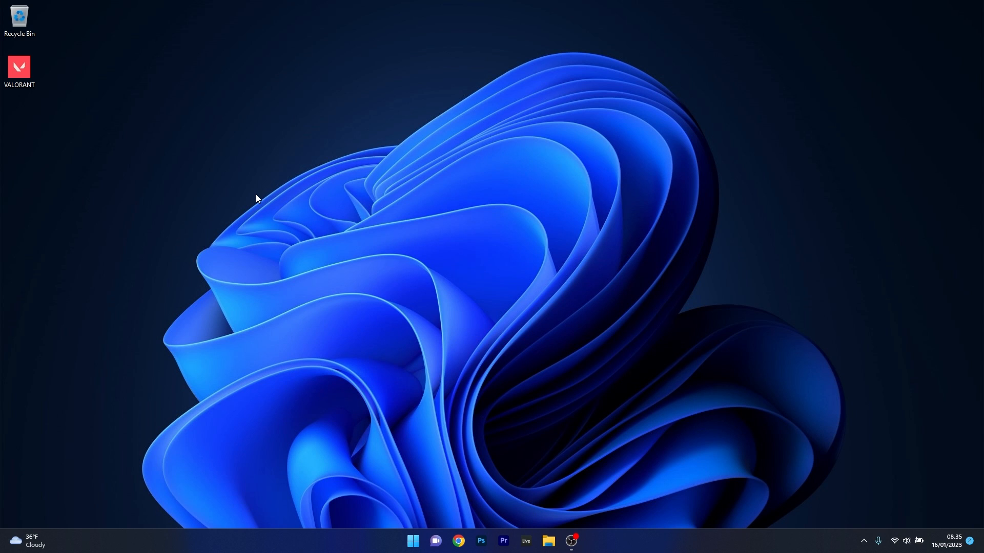
mouse_move(22, 93)
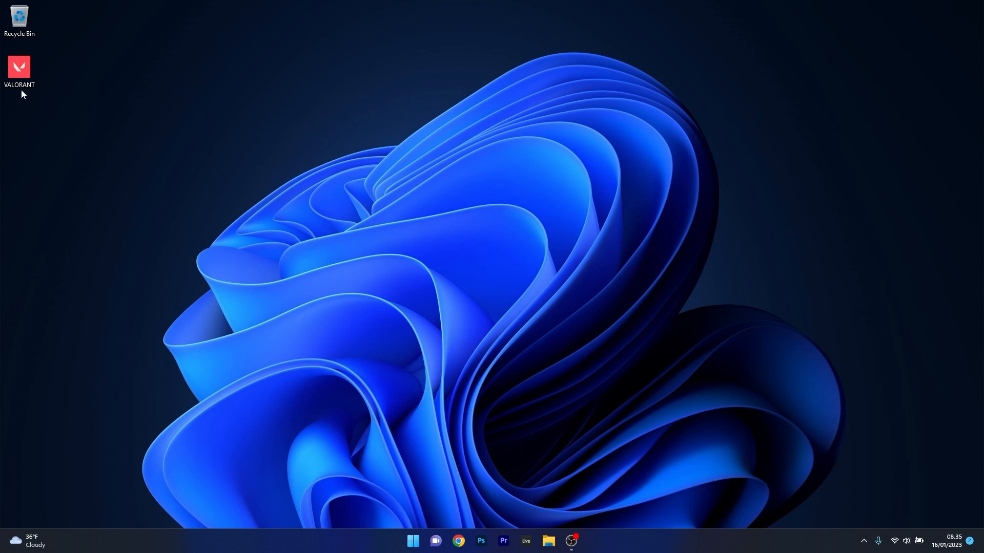
Step: Bring up the VALORANT shortcut's Properties on the Compatibility settings
right_click(18, 66)
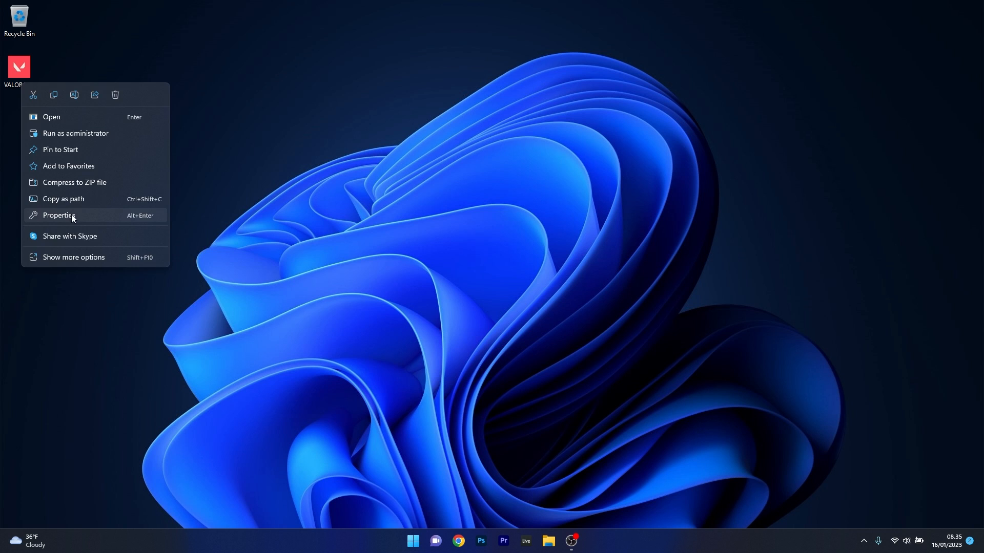
left_click(59, 215)
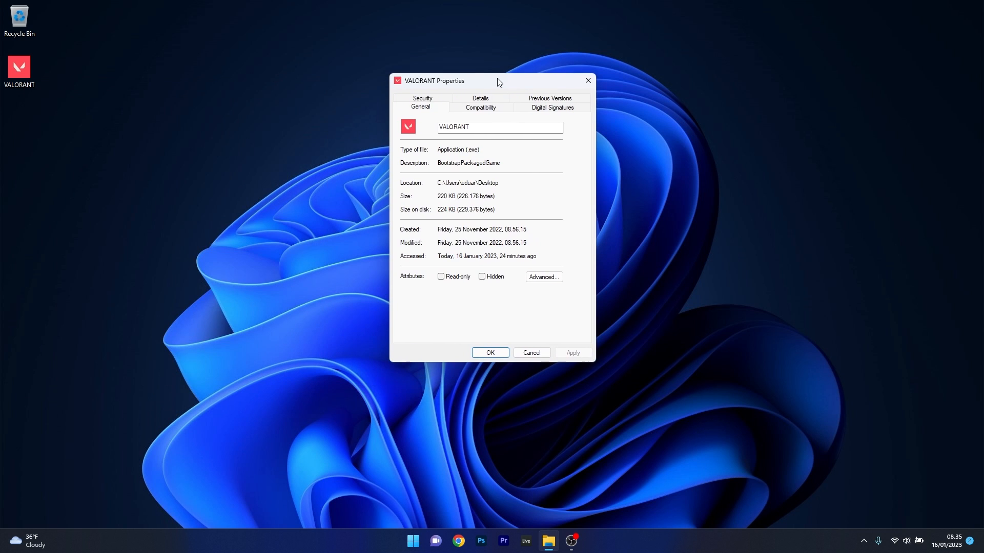
left_click(479, 108)
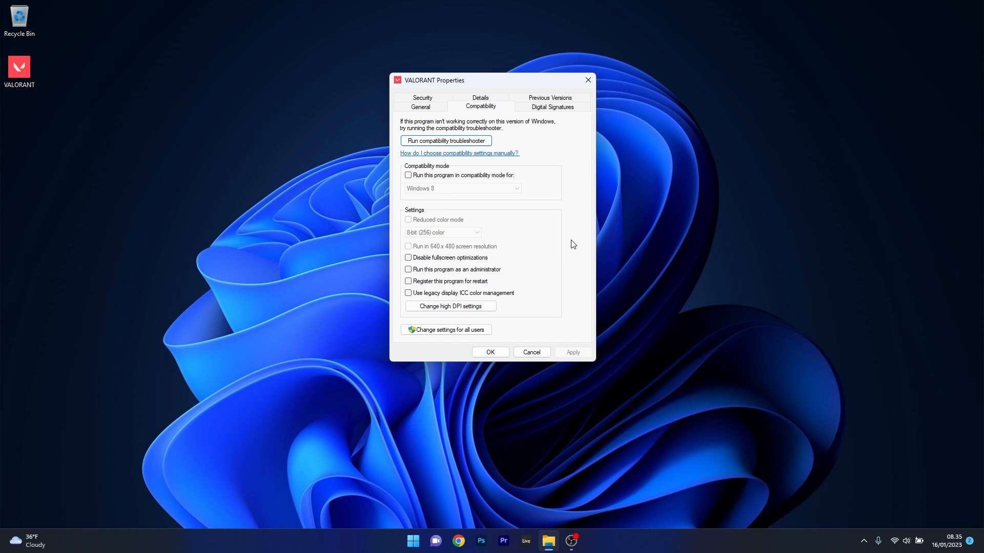
mouse_move(501, 275)
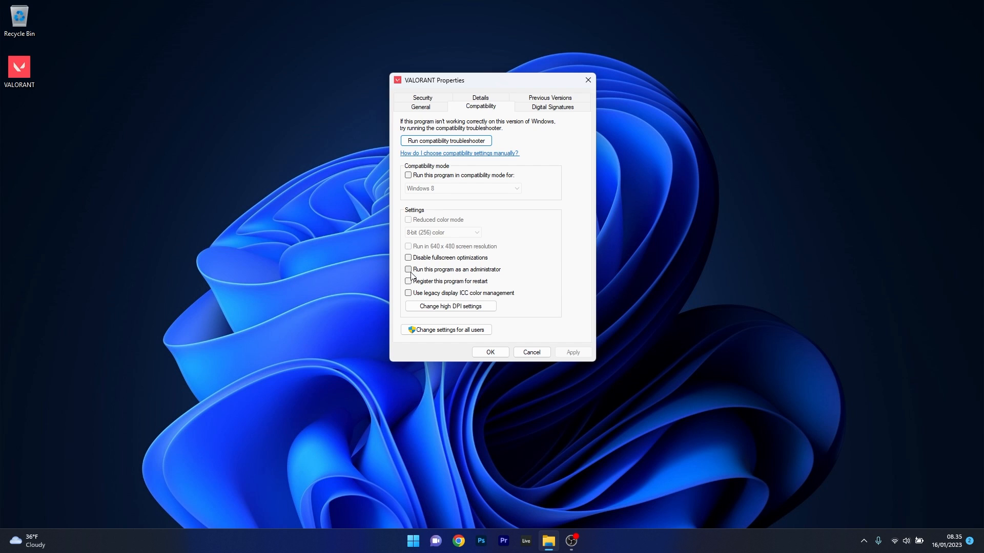
Step: Enable Run as administrator and Windows 8 compatibility mode for VALORANT and apply with OK
left_click(407, 269)
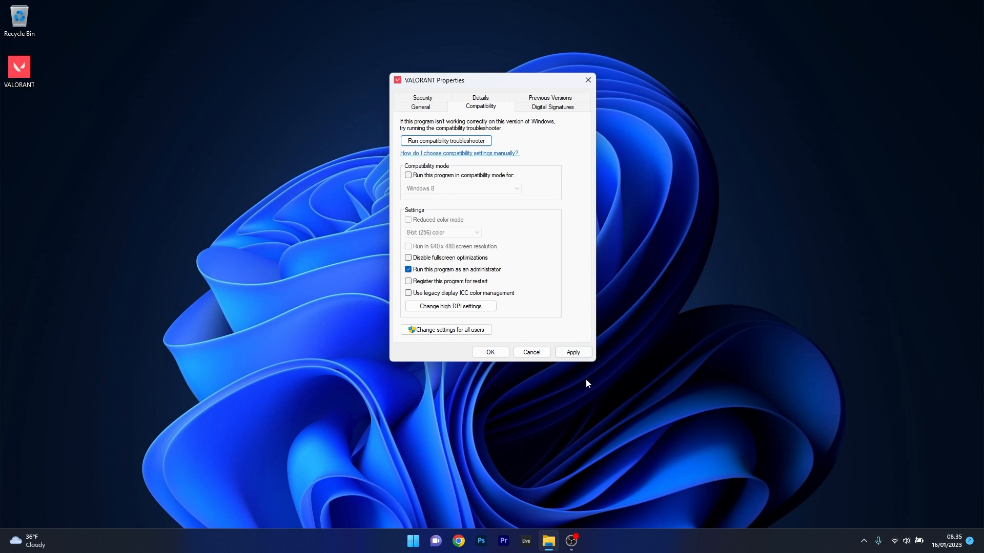
mouse_move(544, 274)
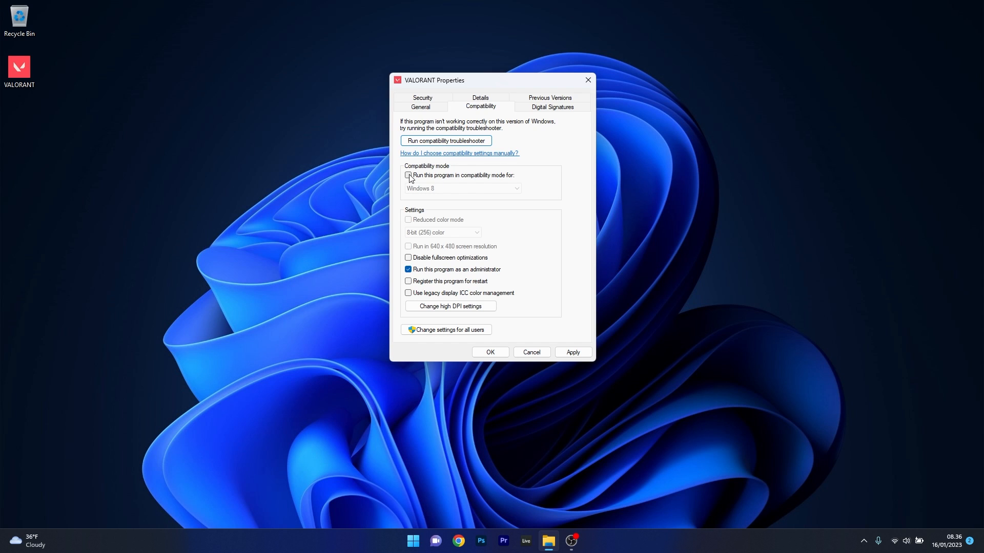
left_click(463, 189)
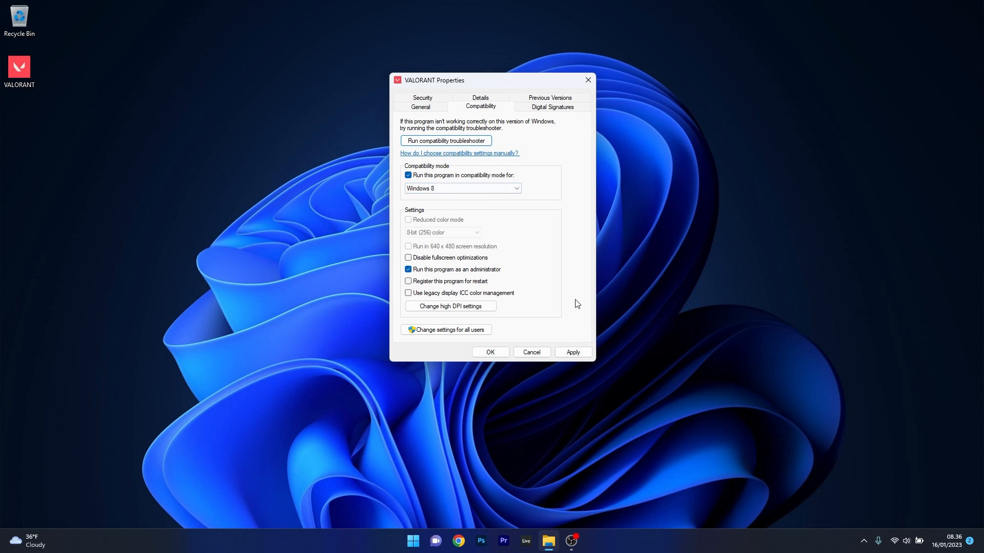
left_click(489, 352)
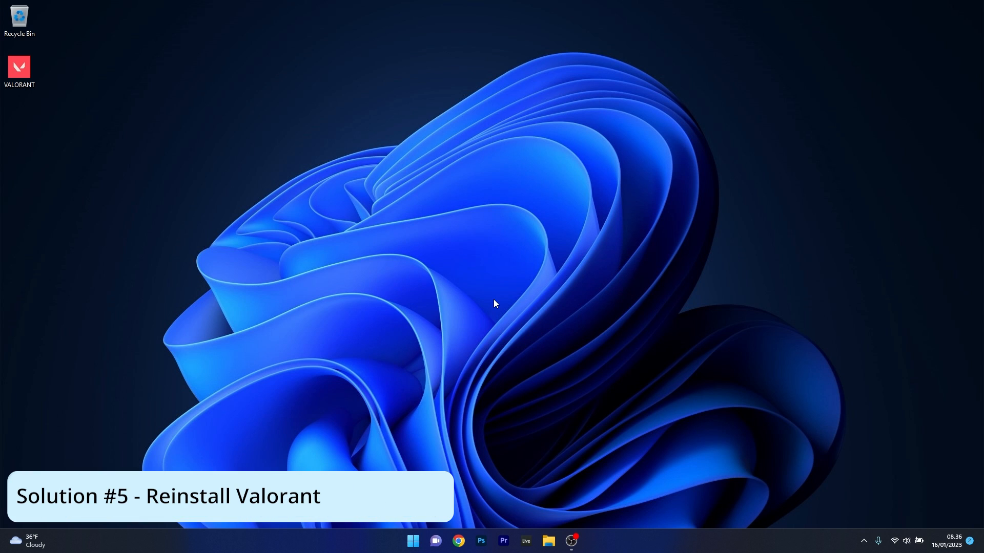
Step: Go to the Installed apps list in Windows Settings
left_click(412, 540)
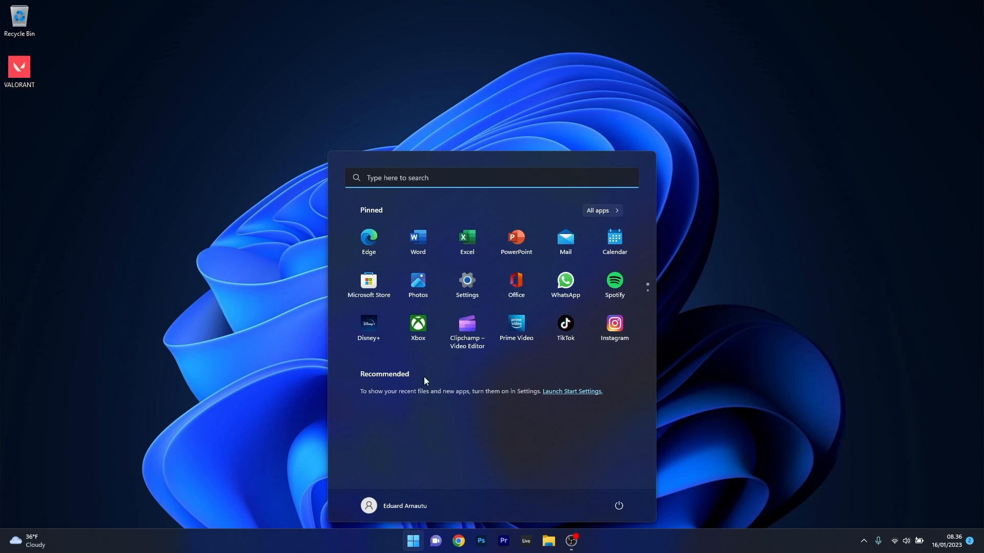
left_click(467, 280)
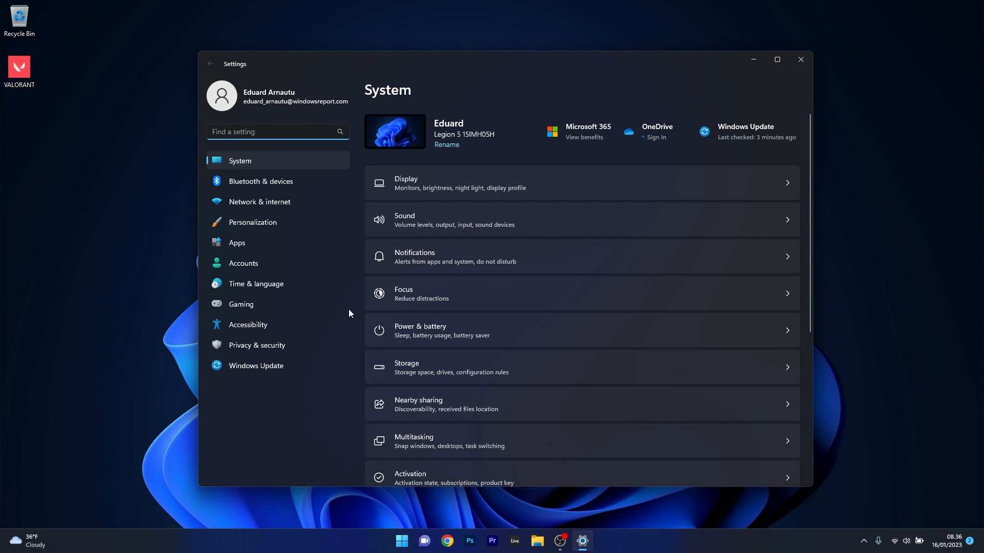
left_click(237, 243)
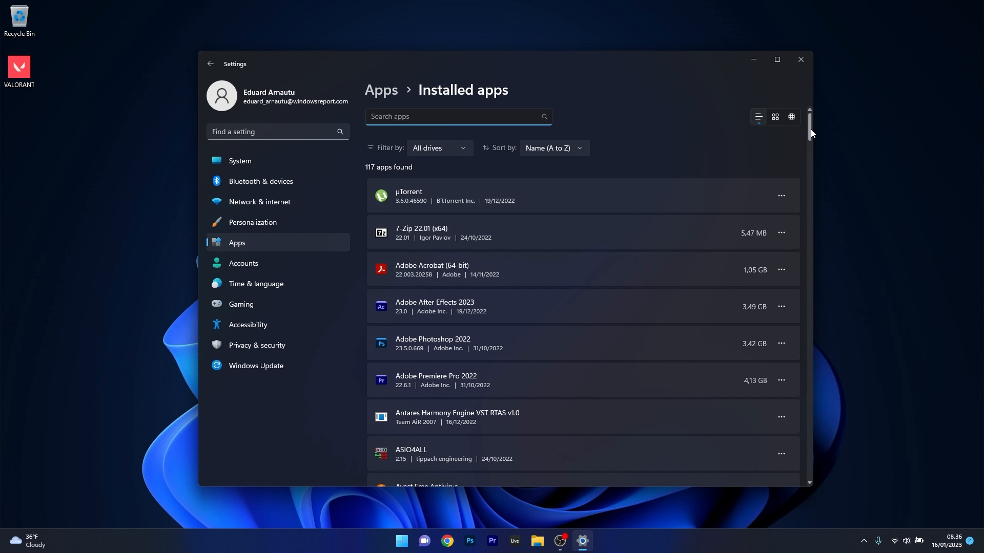
Step: Scroll to VALORANT, reveal its Uninstall option from the ... menu, then close Settings
scroll("down", 3)
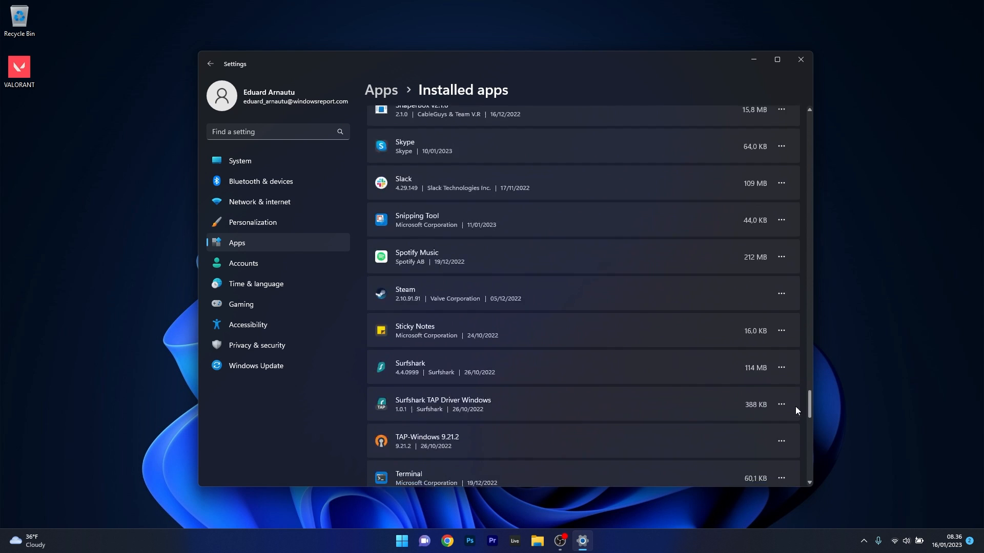
scroll("down", 3)
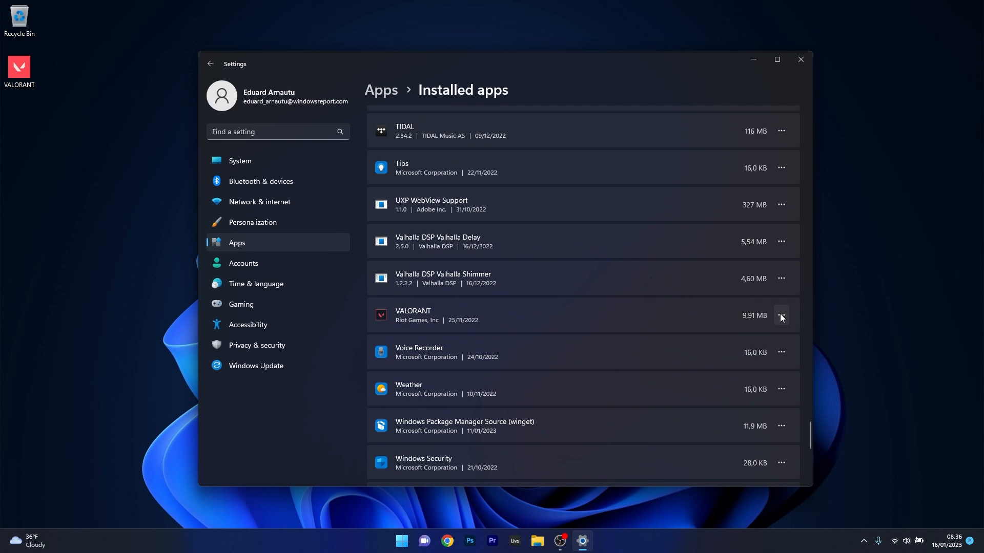
left_click(781, 315)
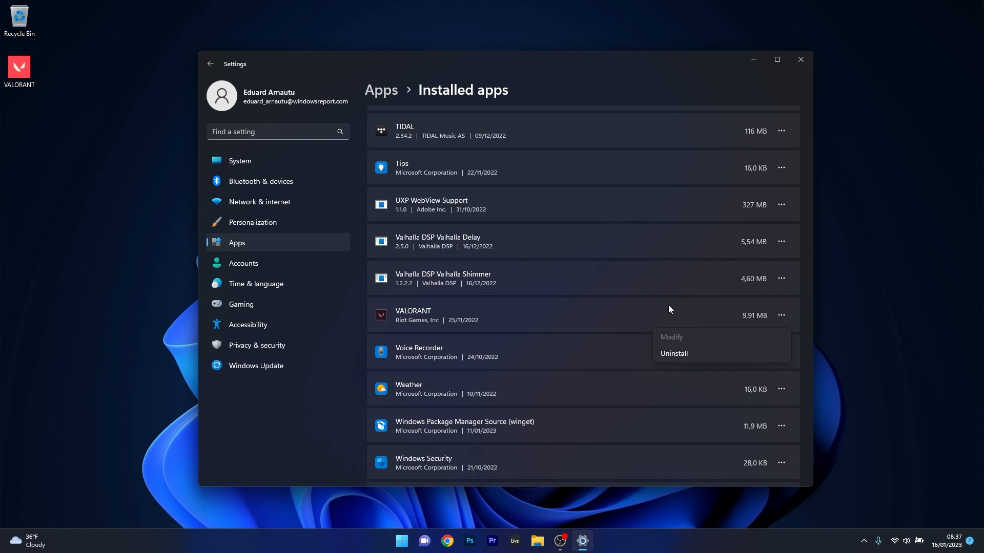
left_click(668, 309)
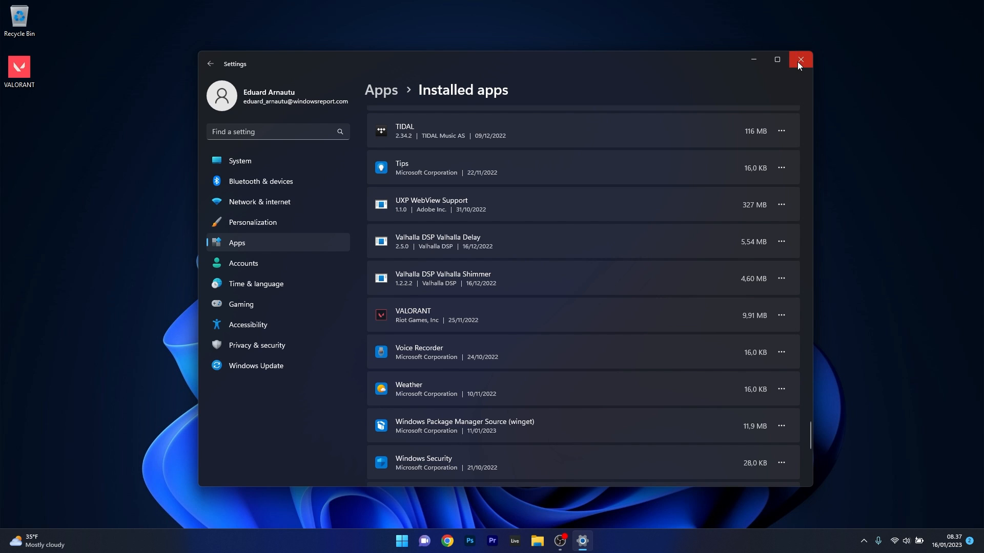
left_click(799, 59)
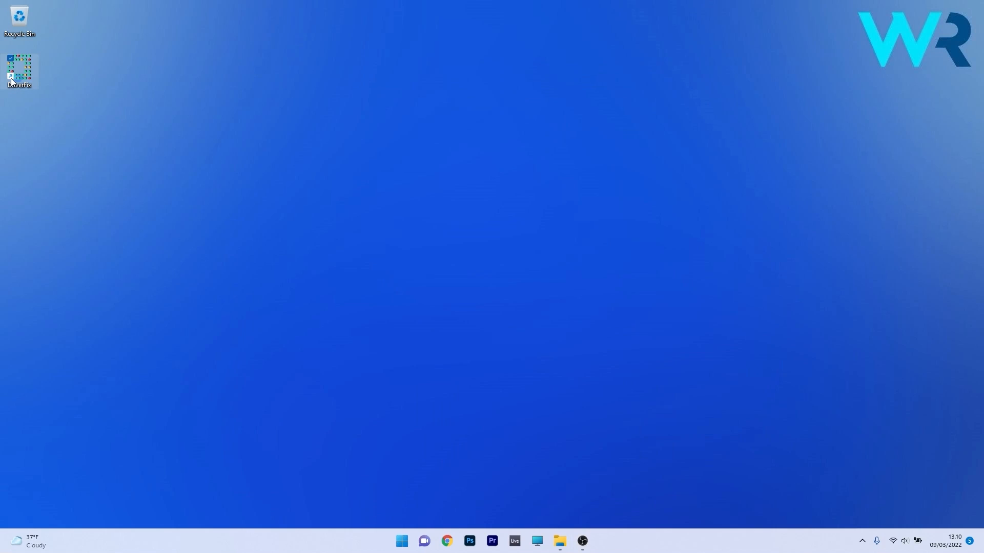
Step: Launch DriverFix, let it scan, and request the Intel Wireless Bluetooth driver update
double_click(19, 71)
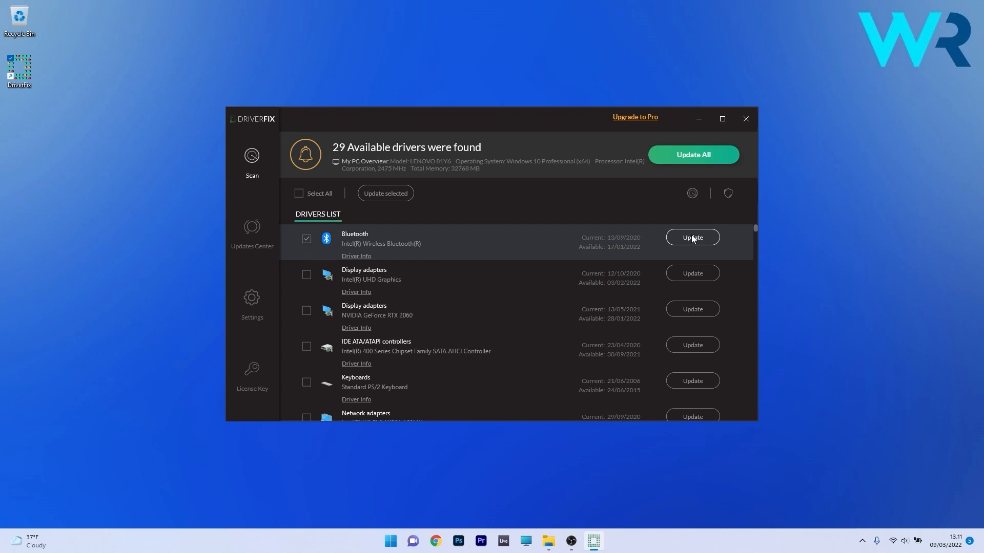
left_click(692, 237)
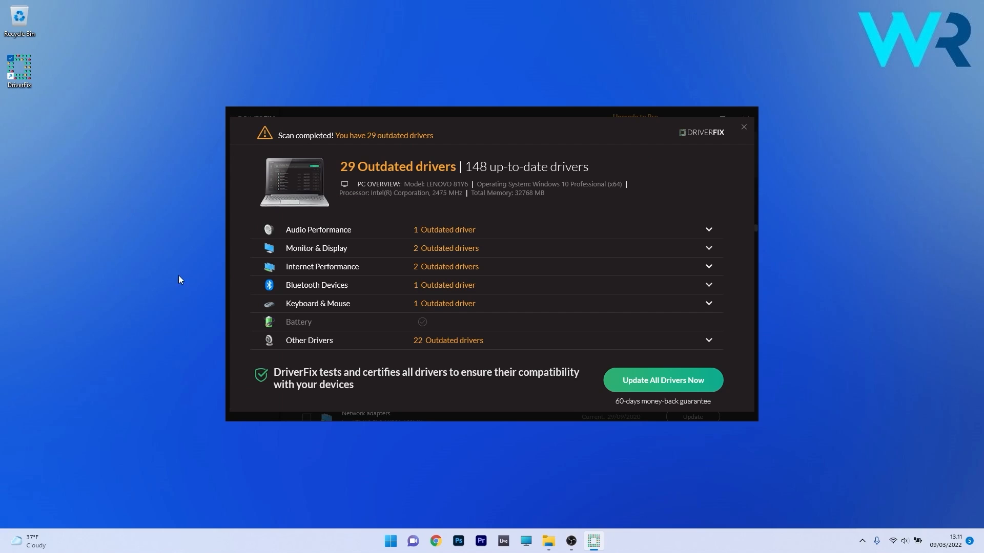
mouse_move(655, 380)
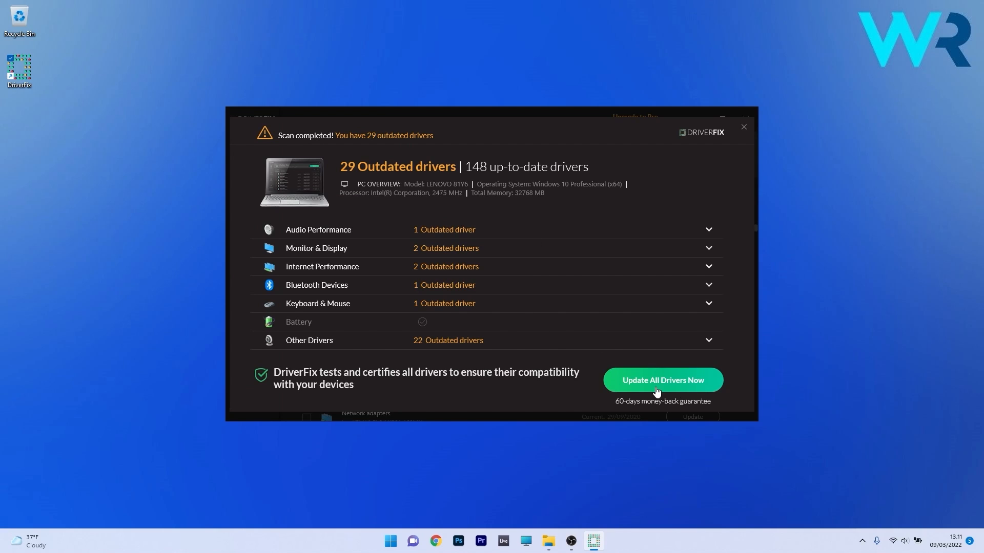